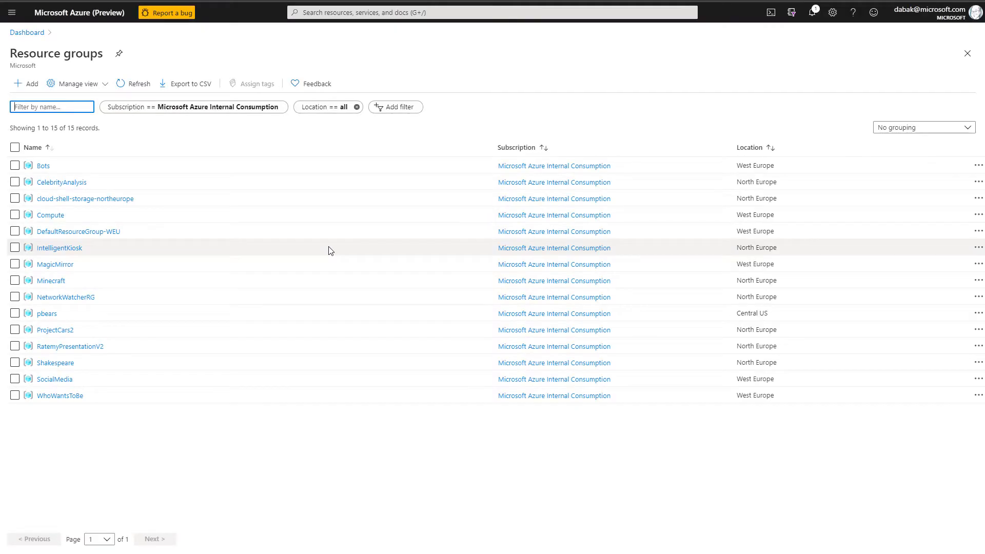
{"action": "mouse_move", "coordinate": [47, 313]}
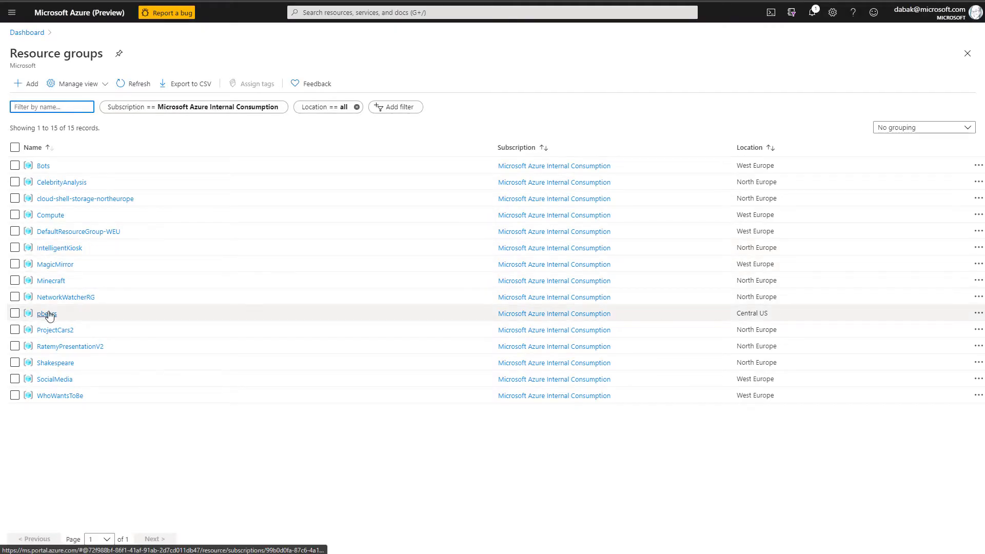
Pin the pbears resource group to the Polar Bear Tracker dashboard, then put the dashboard in customize mode
{"action": "left_click", "coordinate": [46, 313]}
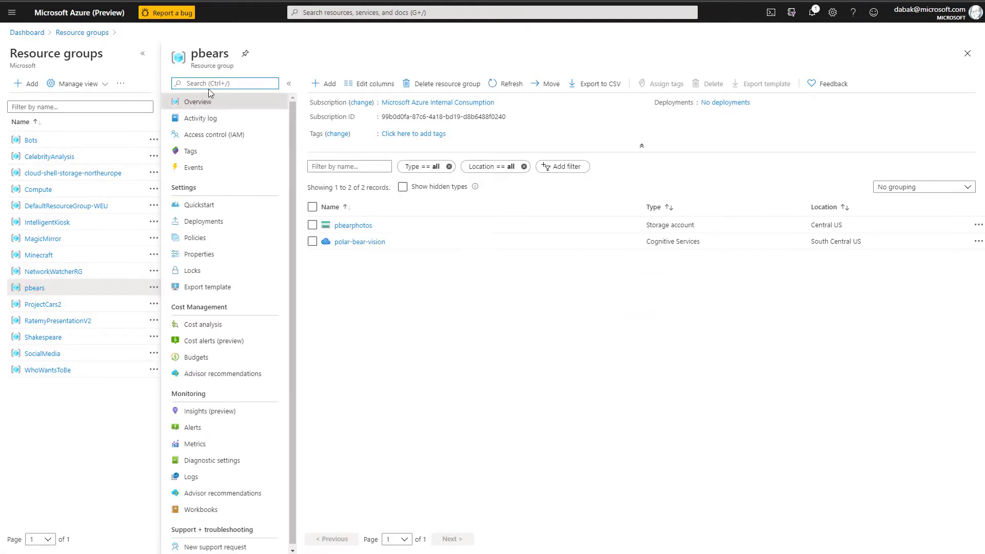
{"action": "left_click", "coordinate": [244, 54]}
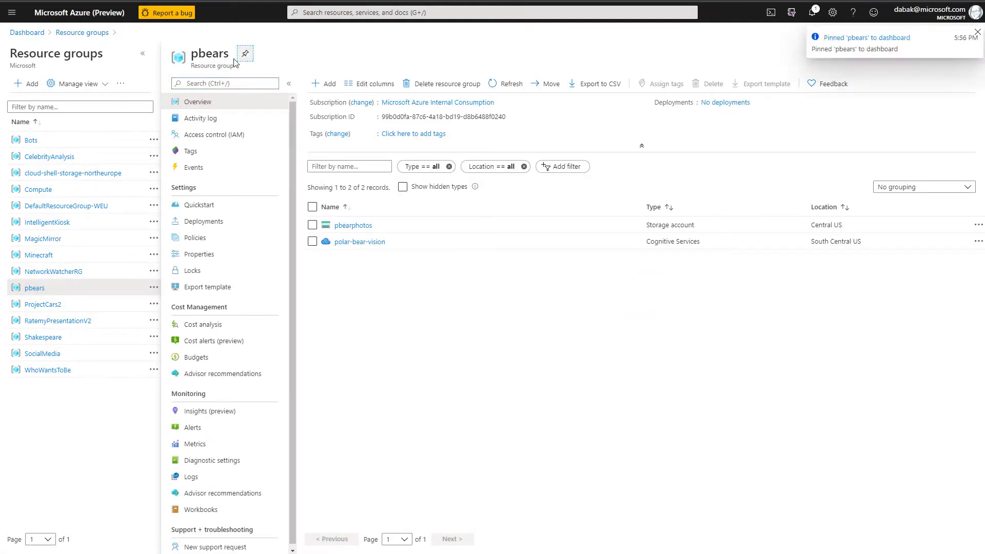
{"action": "mouse_move", "coordinate": [27, 32]}
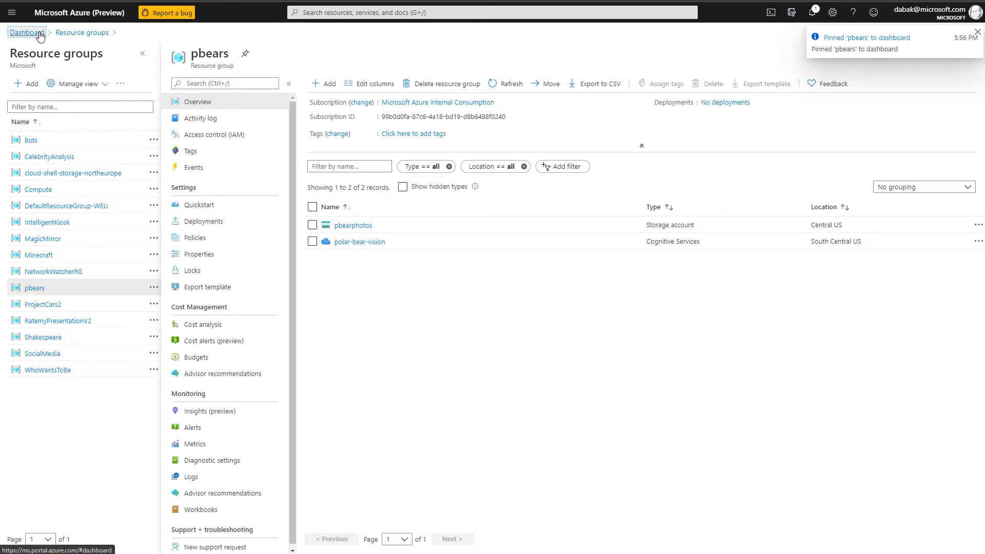
{"action": "left_click", "coordinate": [25, 32]}
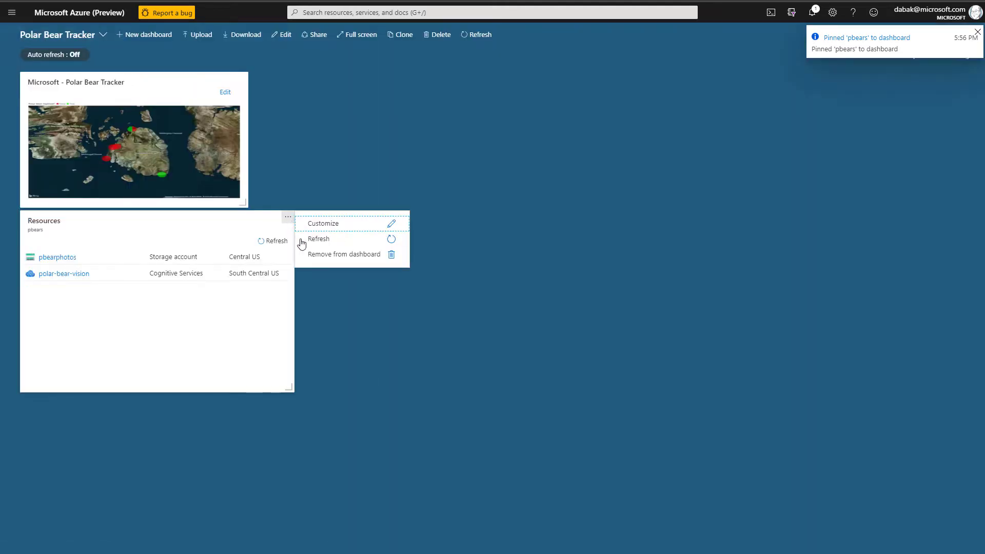
{"action": "left_click", "coordinate": [322, 223]}
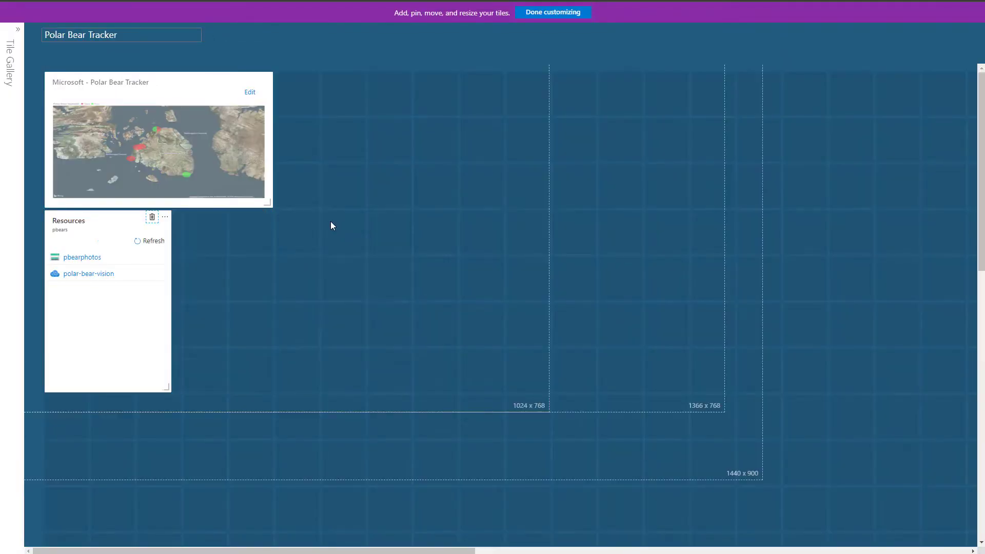